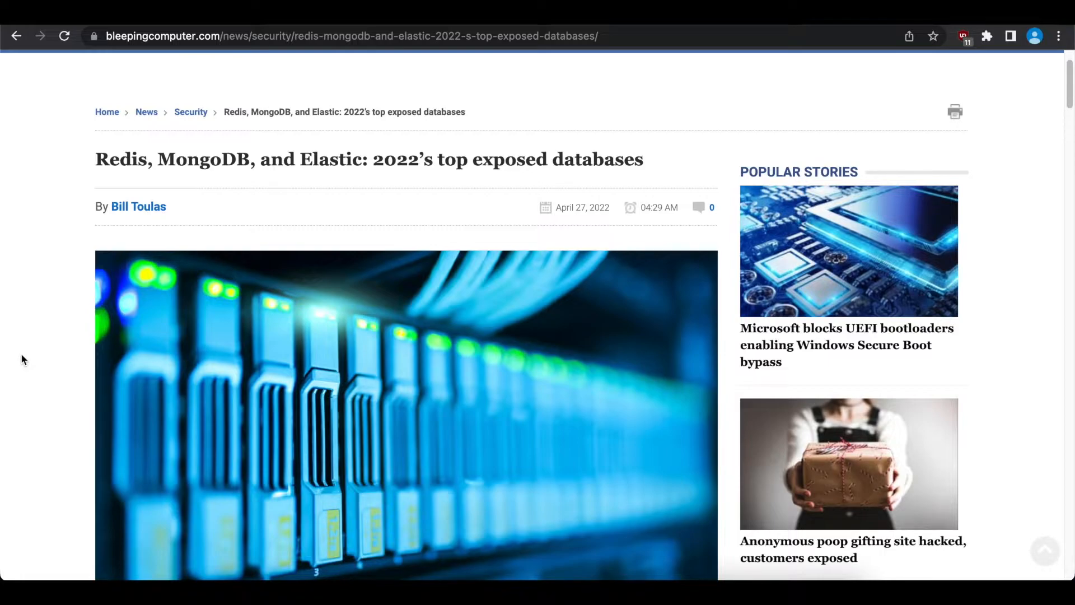
Scroll the BleepingComputer exposed-databases article down to its DBMS distribution chart
scroll("down", 3)
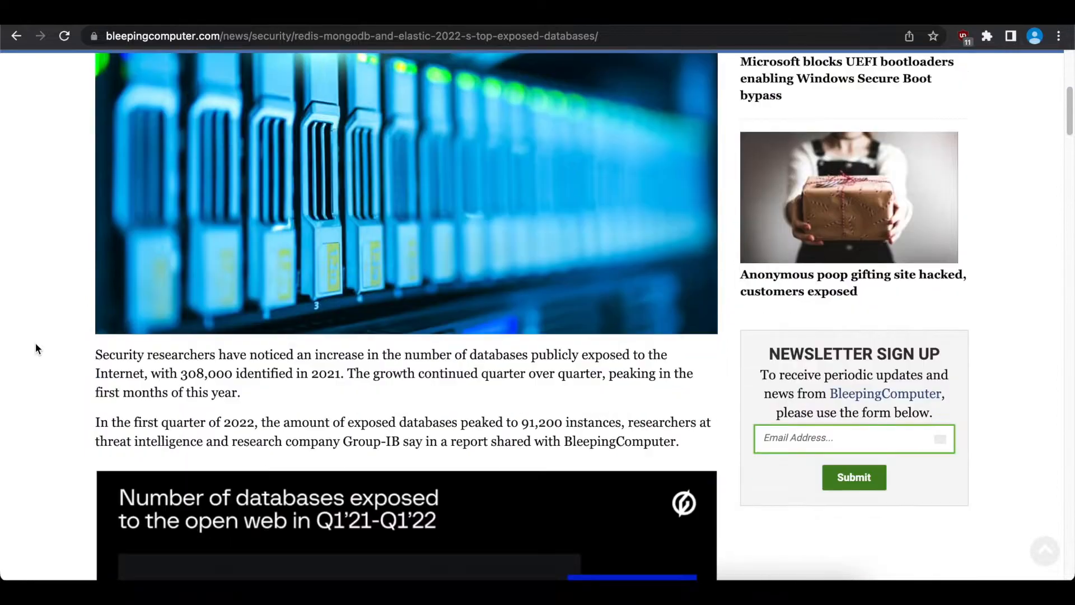
scroll("down", 3)
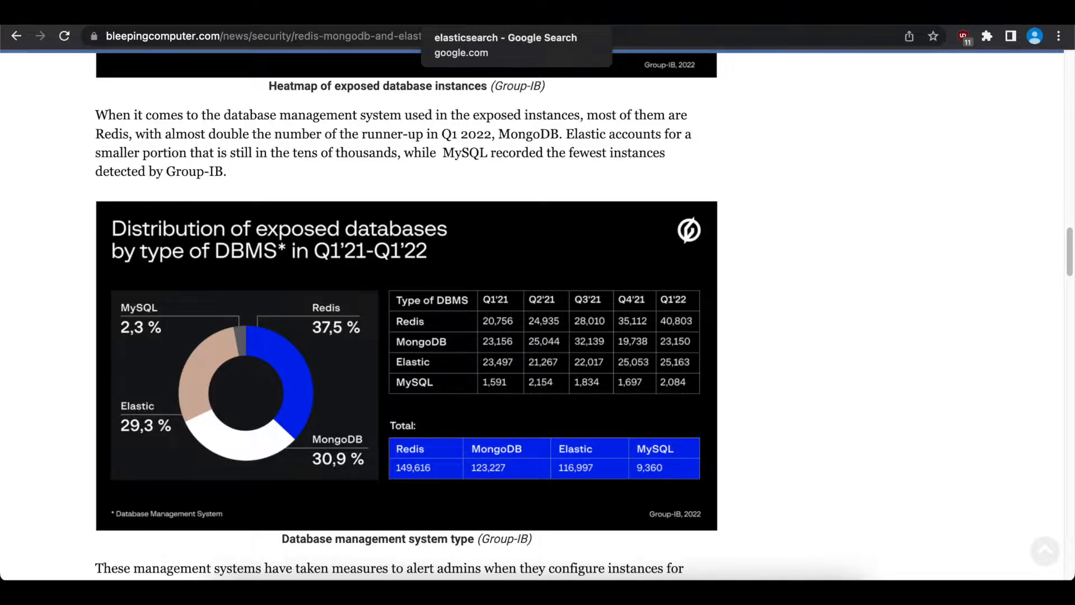
mouse_move(431, 30)
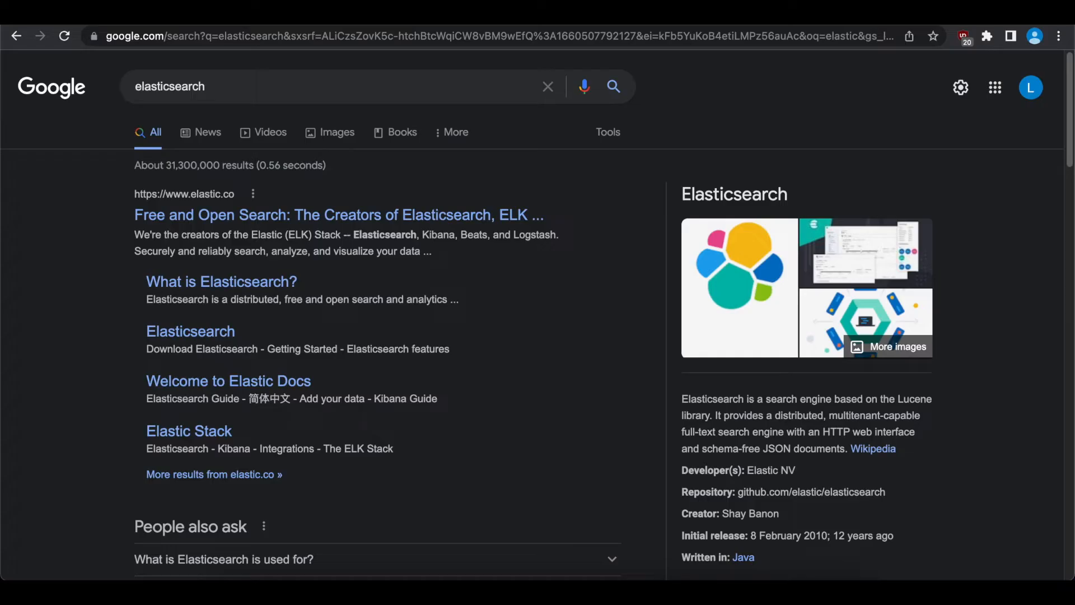
mouse_move(397, 343)
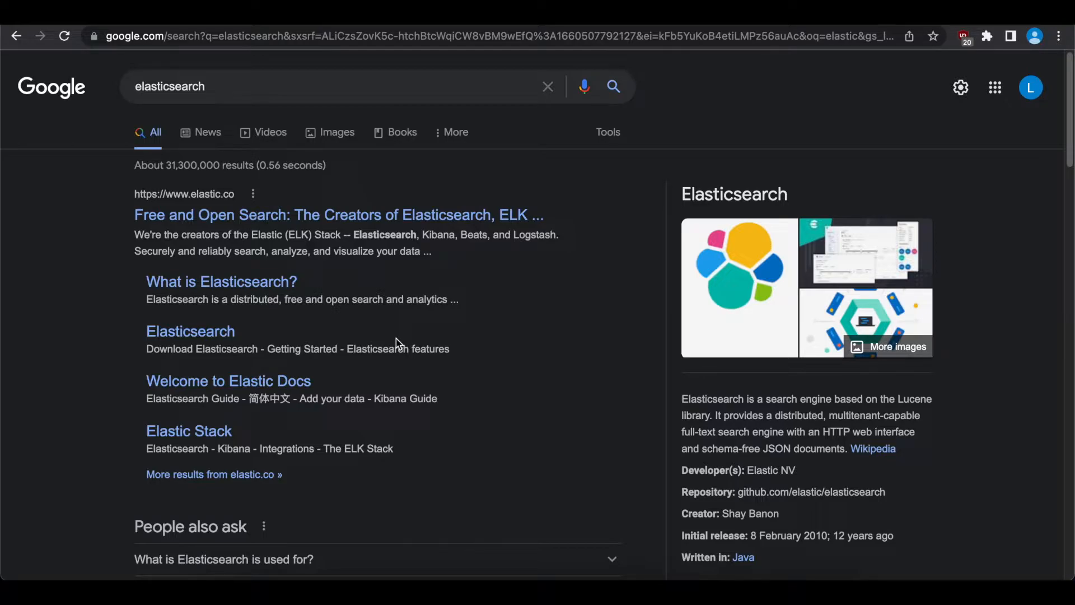
Expand 'What is Elasticsearch used for?' and 'Is Elasticsearch a database?' under People also ask
scroll("down", 3)
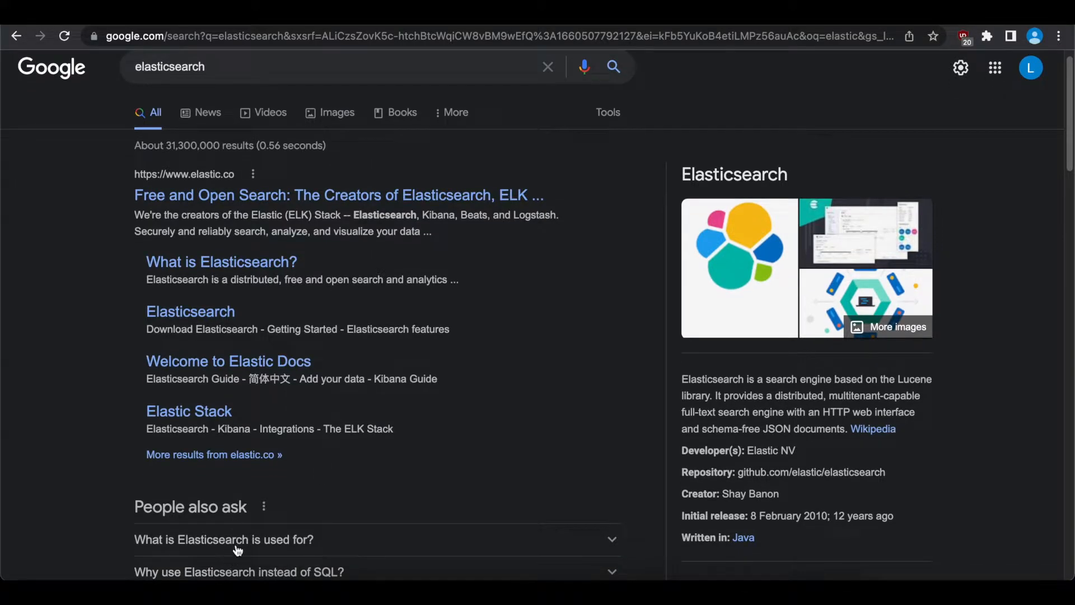
left_click(224, 539)
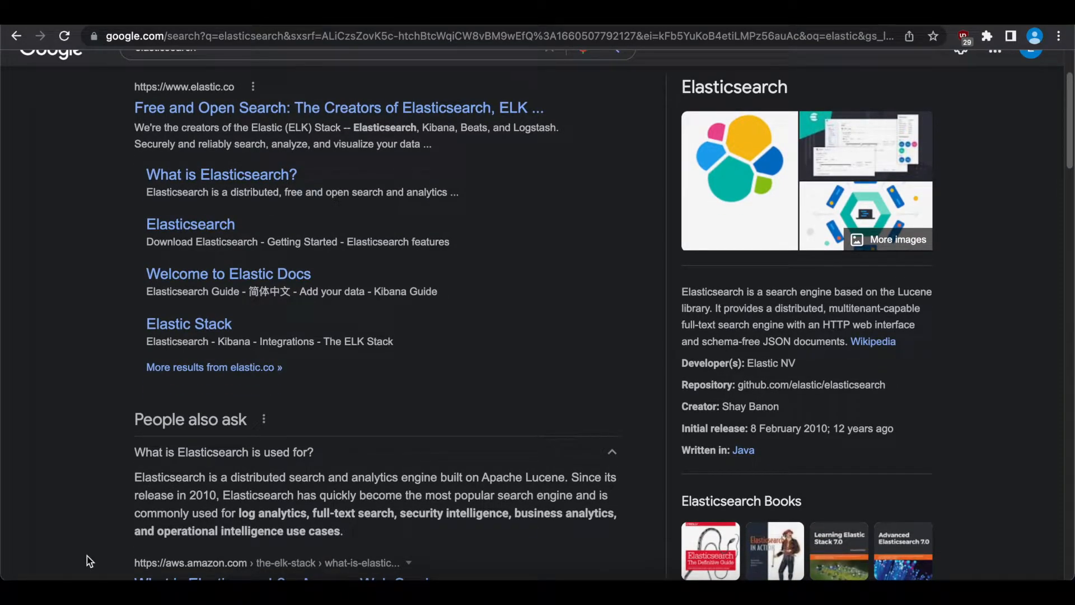
scroll("down", 3)
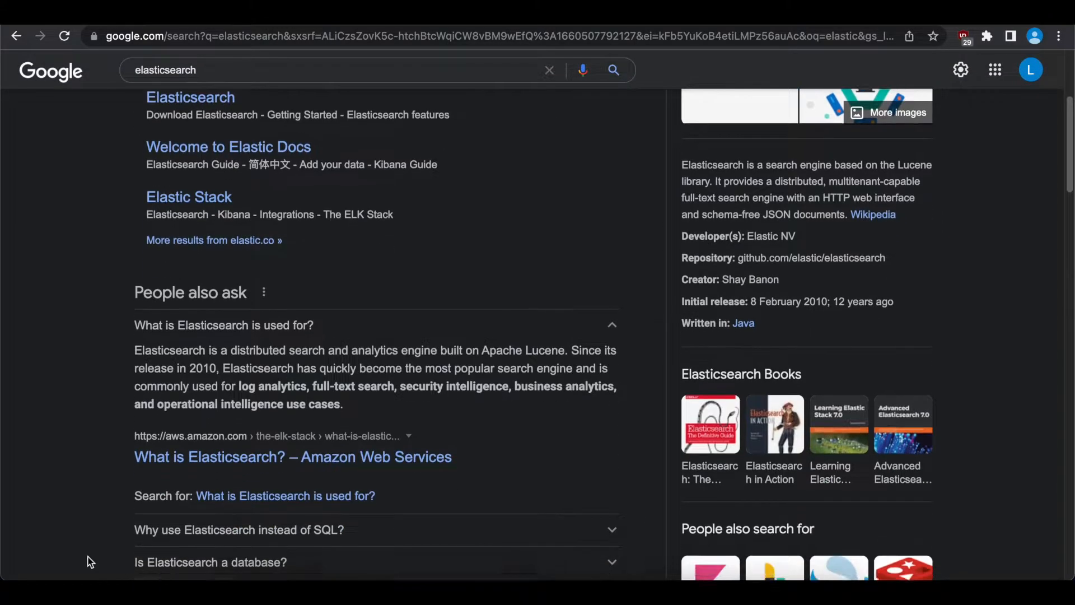
scroll("down", 3)
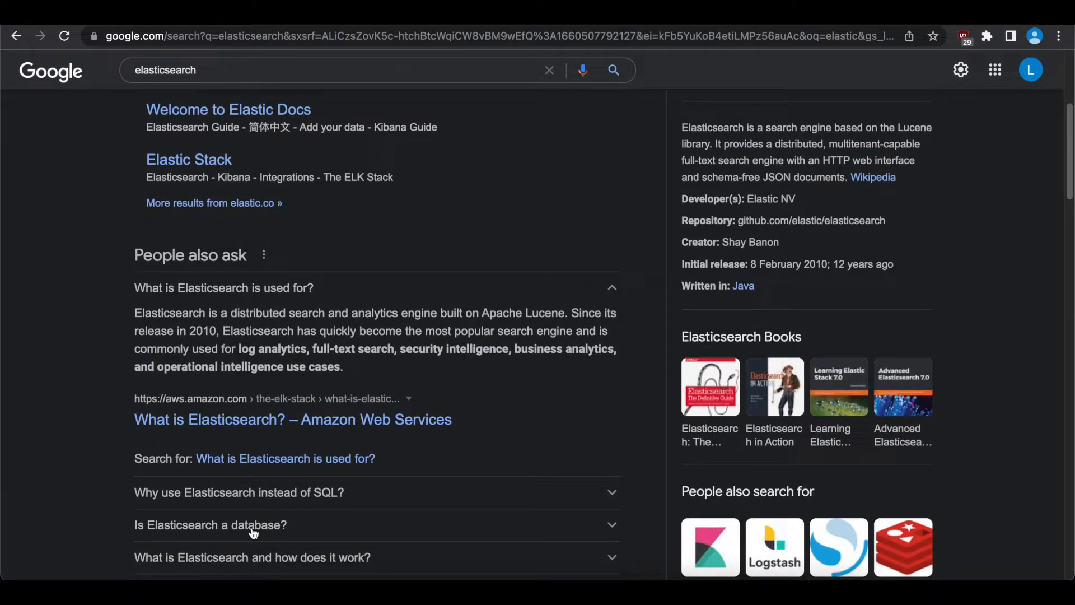
left_click(210, 525)
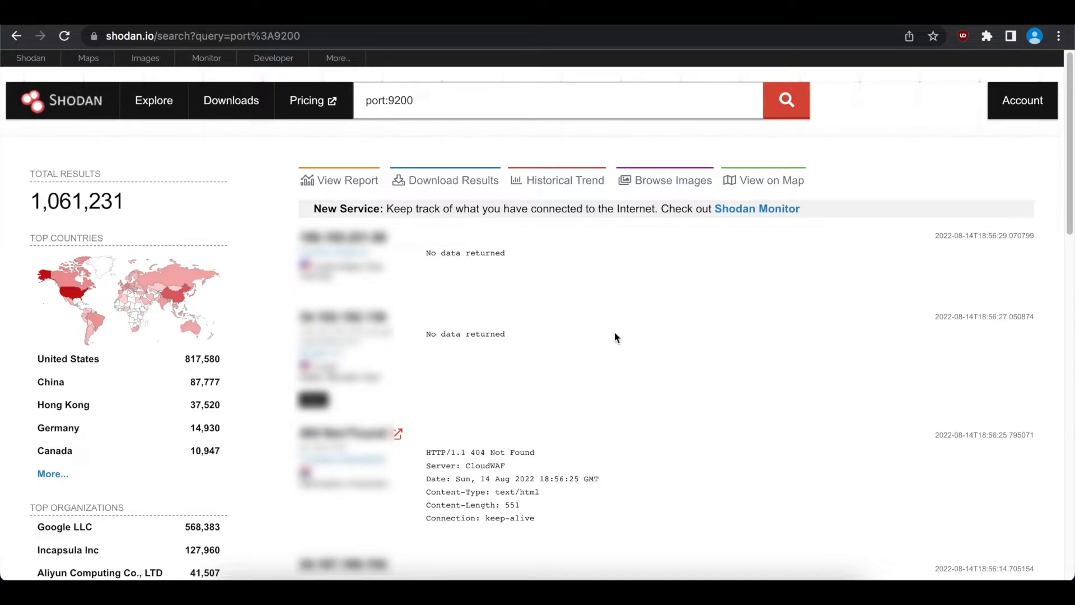
Scroll the port:9200 results sidebar to Top Countries, Organizations and Products, where Elastic leads
scroll("down", 3)
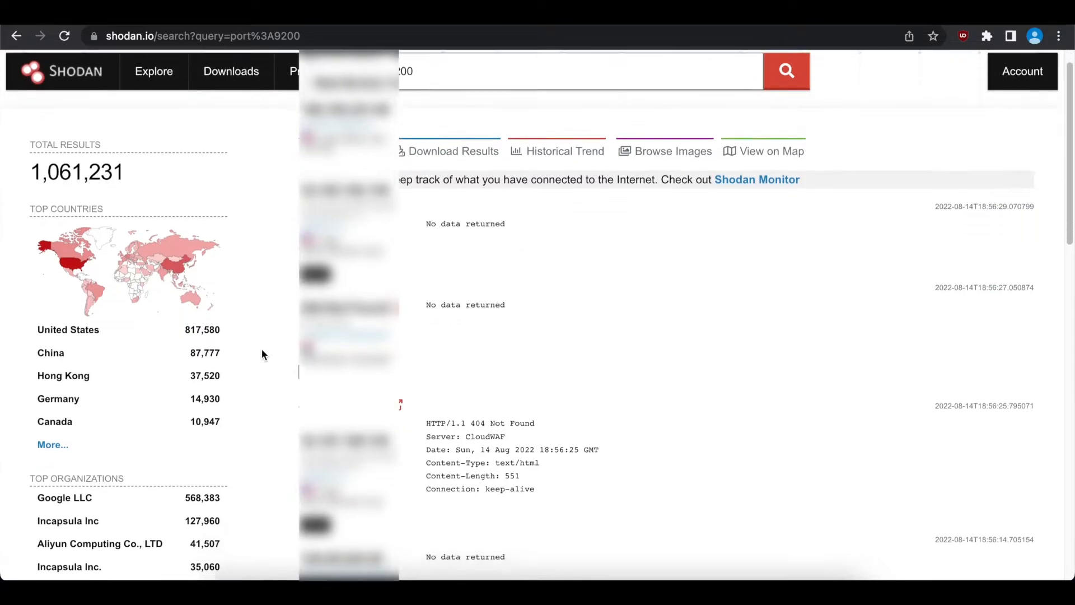
scroll("down", 3)
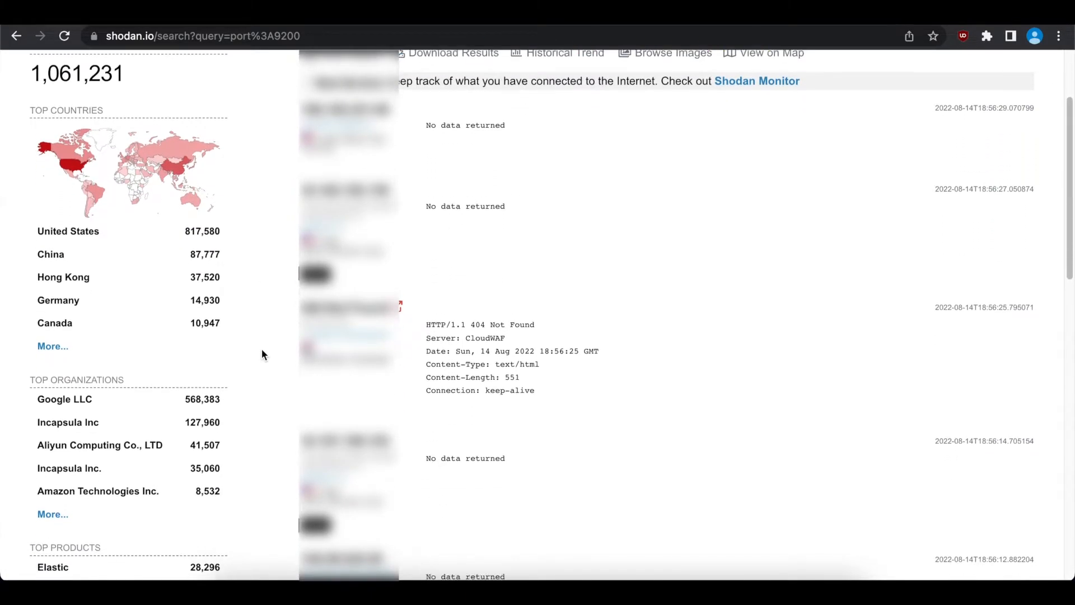
scroll("down", 3)
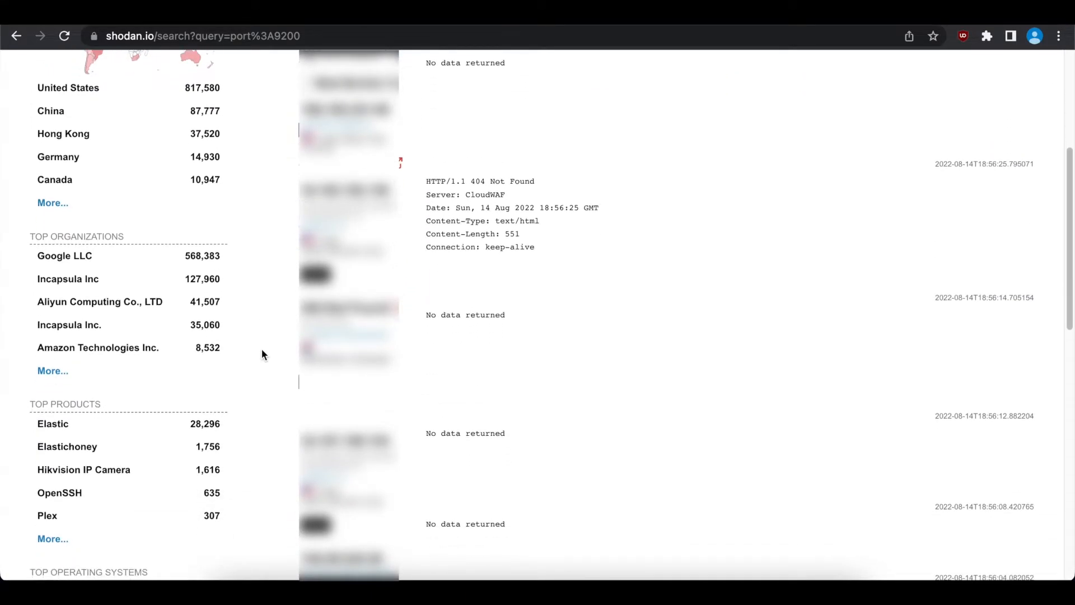
scroll("down", 3)
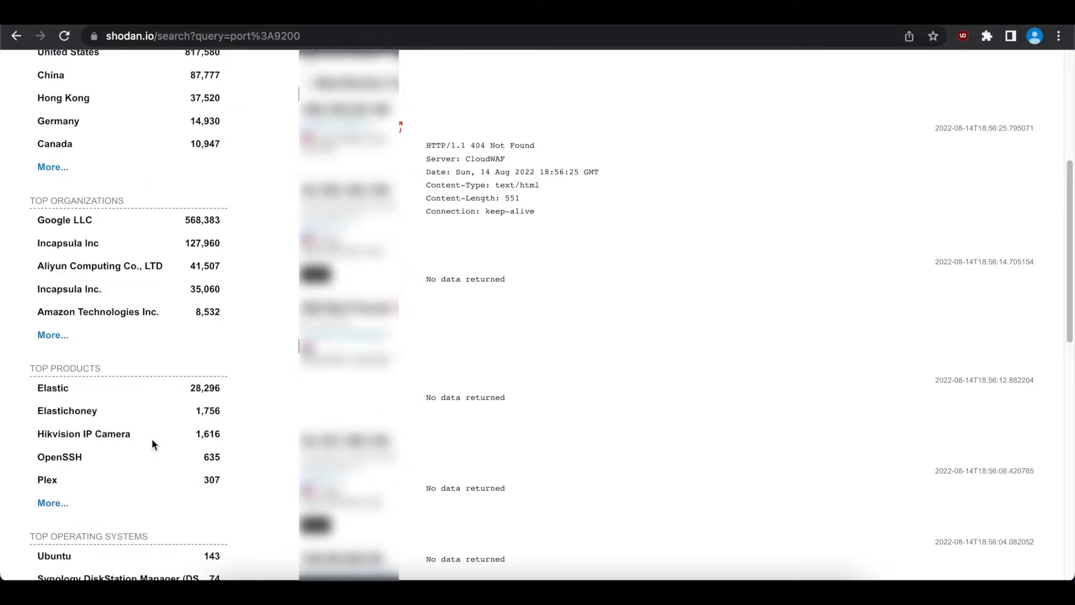
mouse_move(53, 387)
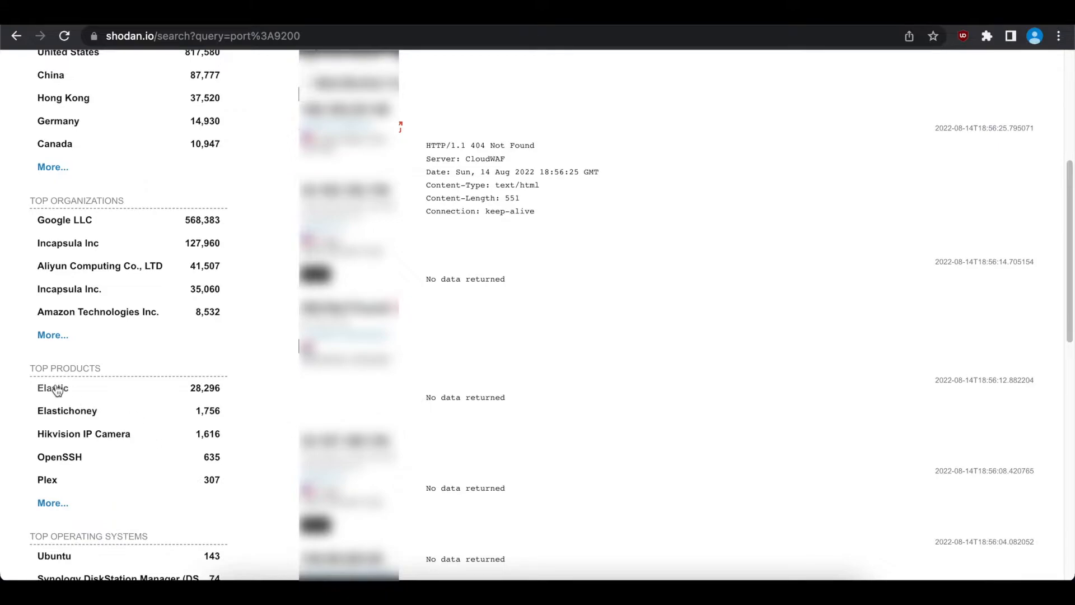
Filter the port:9200 results to product "Elastic", giving 28,296 results
left_click(52, 388)
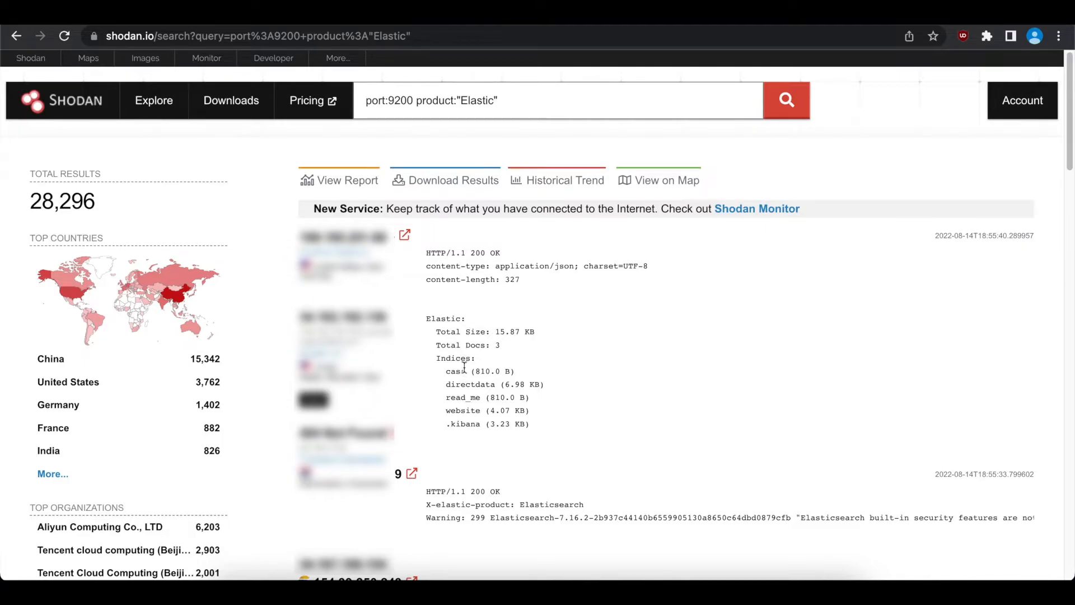
mouse_move(468, 370)
type(" http.status:200")
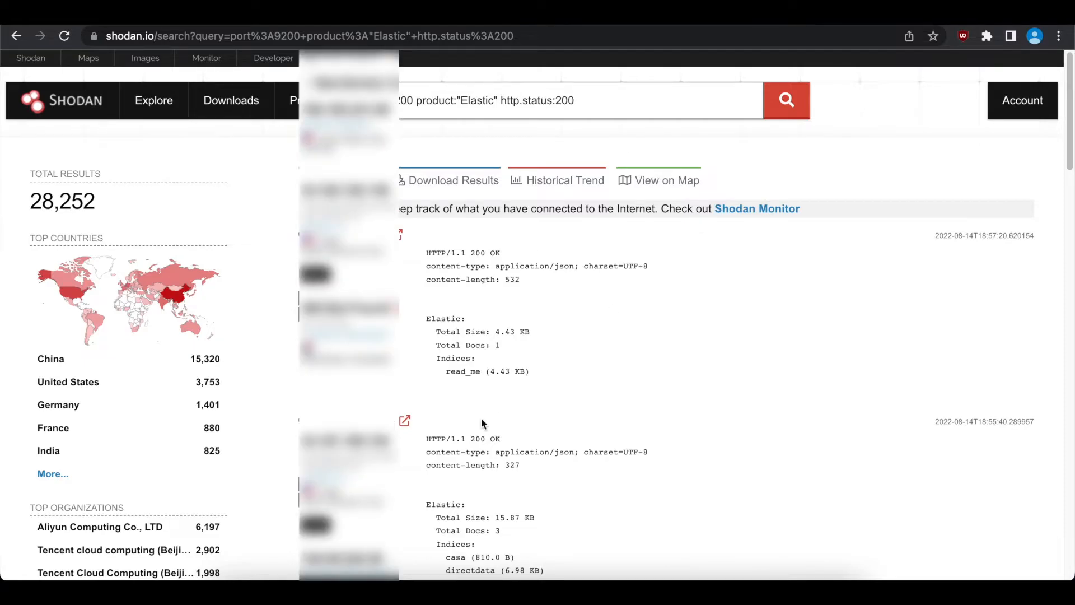
Scroll through the 28,252 Elastic port 9200 results with http.status:200 applied
scroll("down", 3)
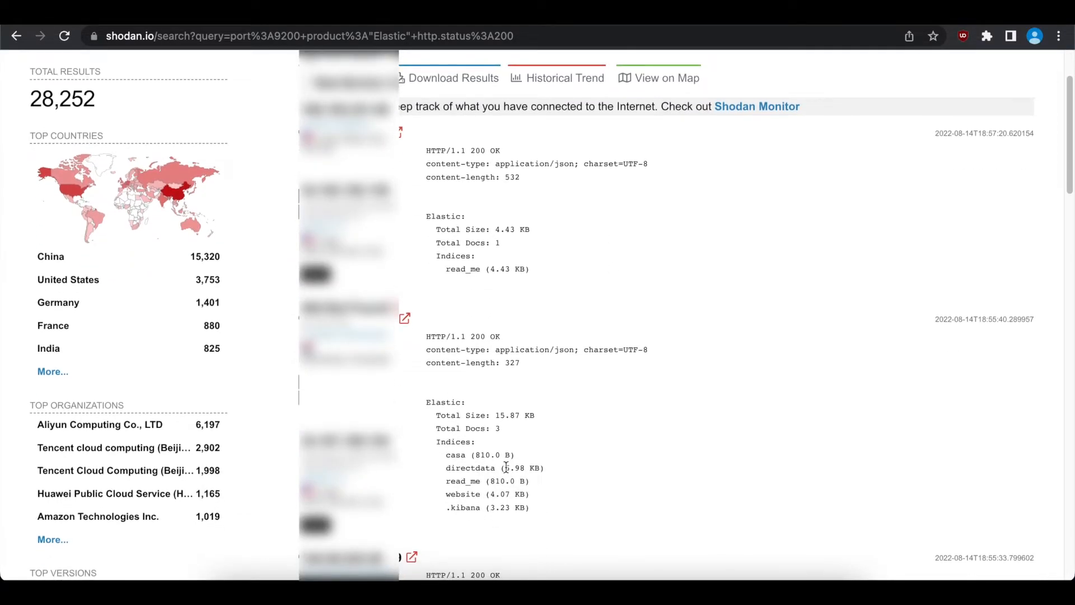
mouse_move(506, 467)
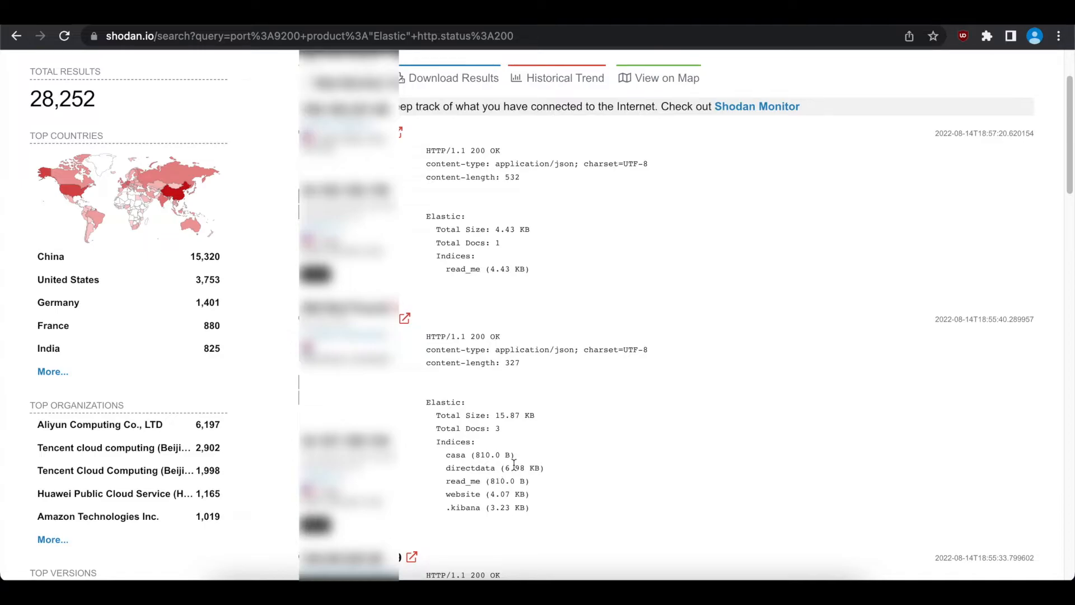
scroll("down", 3)
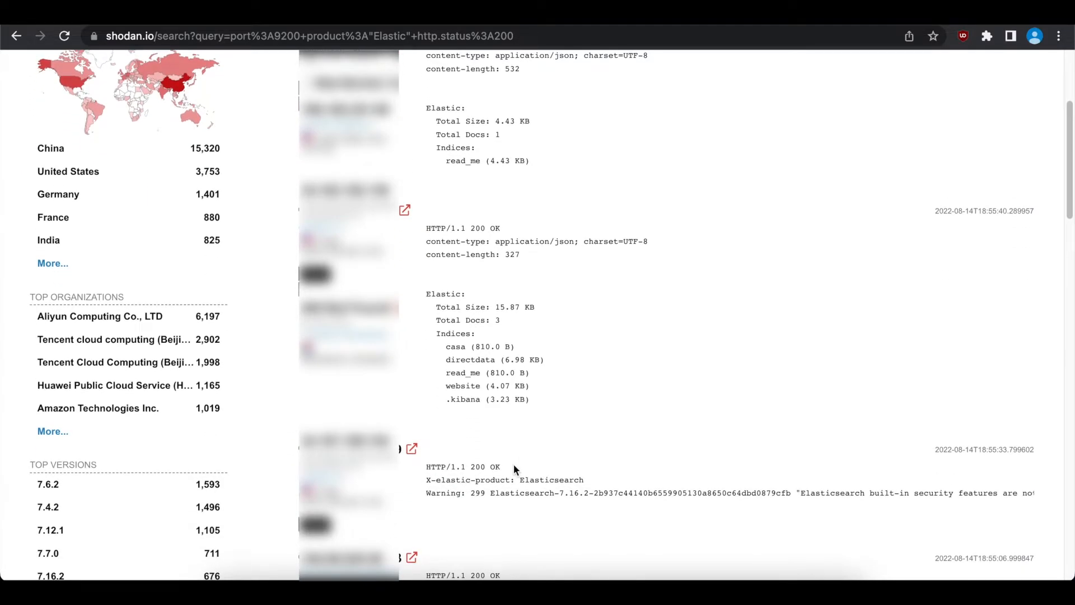
mouse_move(467, 519)
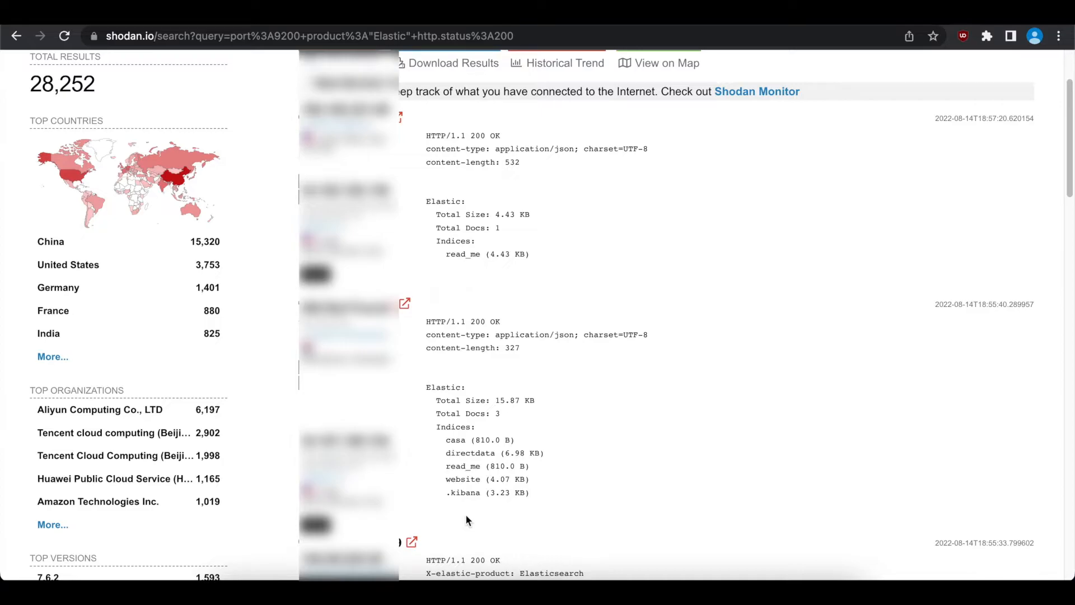
mouse_move(511, 295)
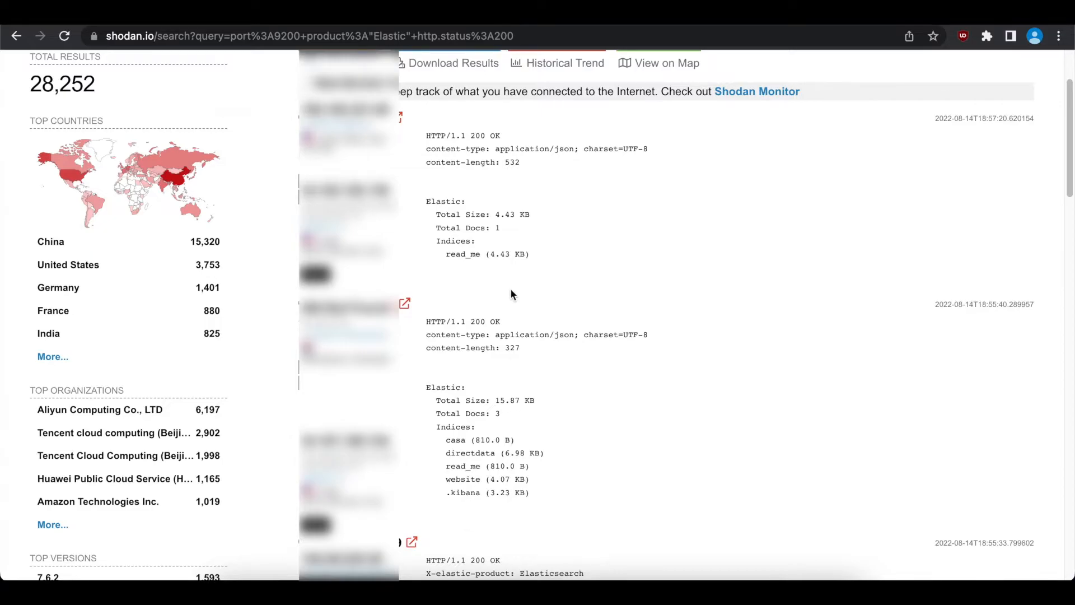
scroll("up", 3)
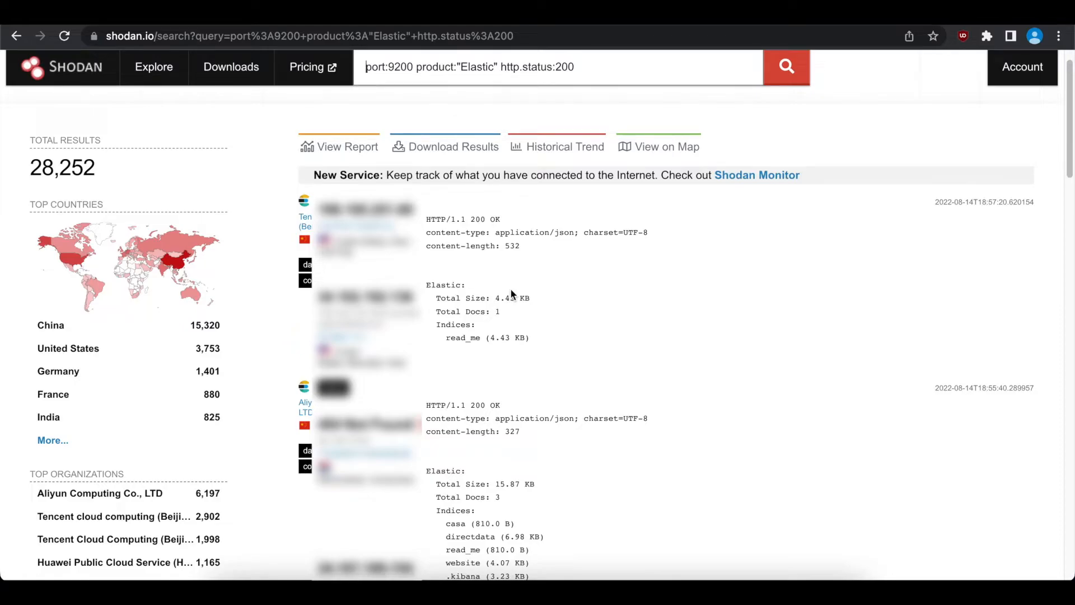
mouse_move(302, 207)
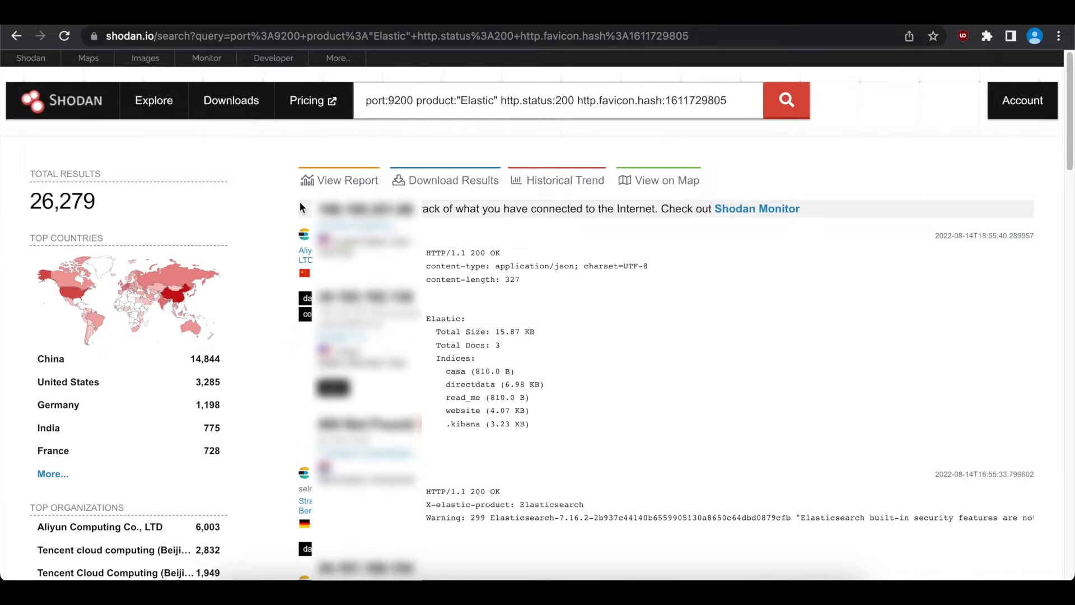
left_click(367, 100)
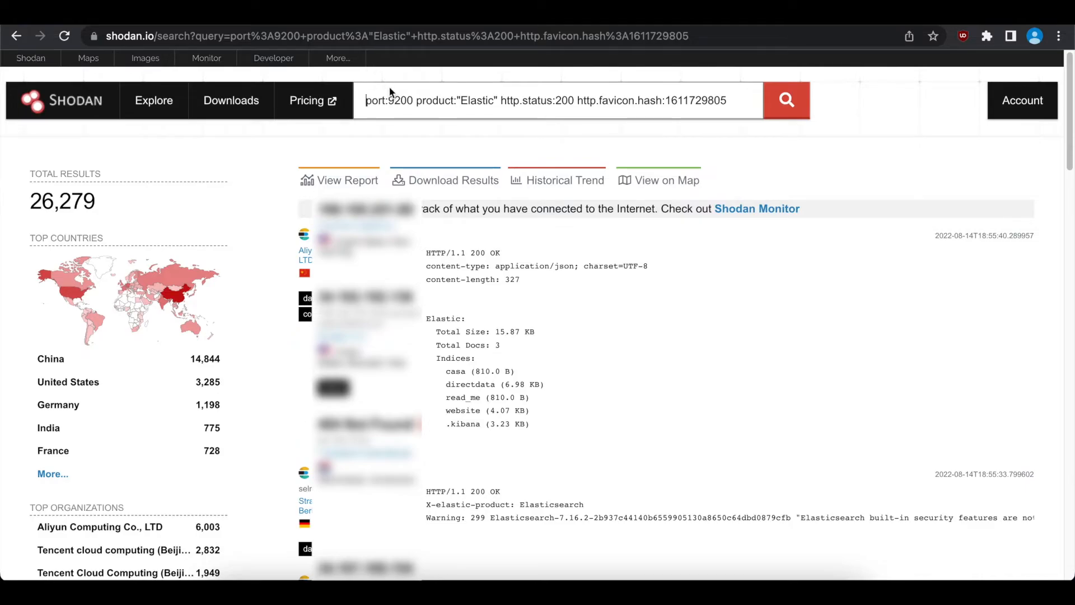
Remove port:9200 from the query, widening results to 28,107
double_click(389, 101)
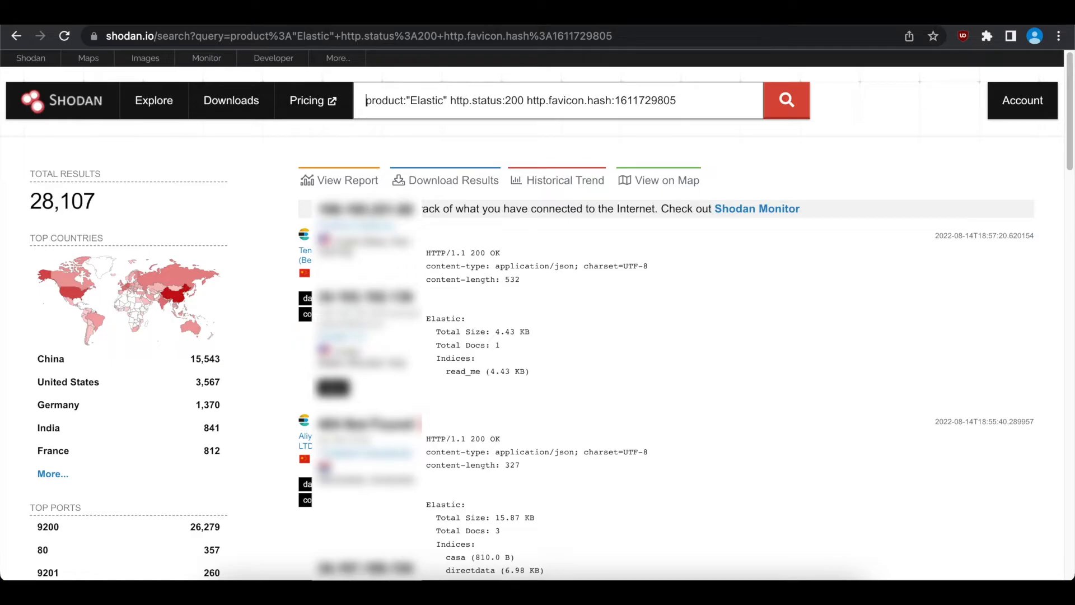
Delete product:"Elastic" from the query, leaving status 200 and favicon hash (28,967 results)
left_click(786, 100)
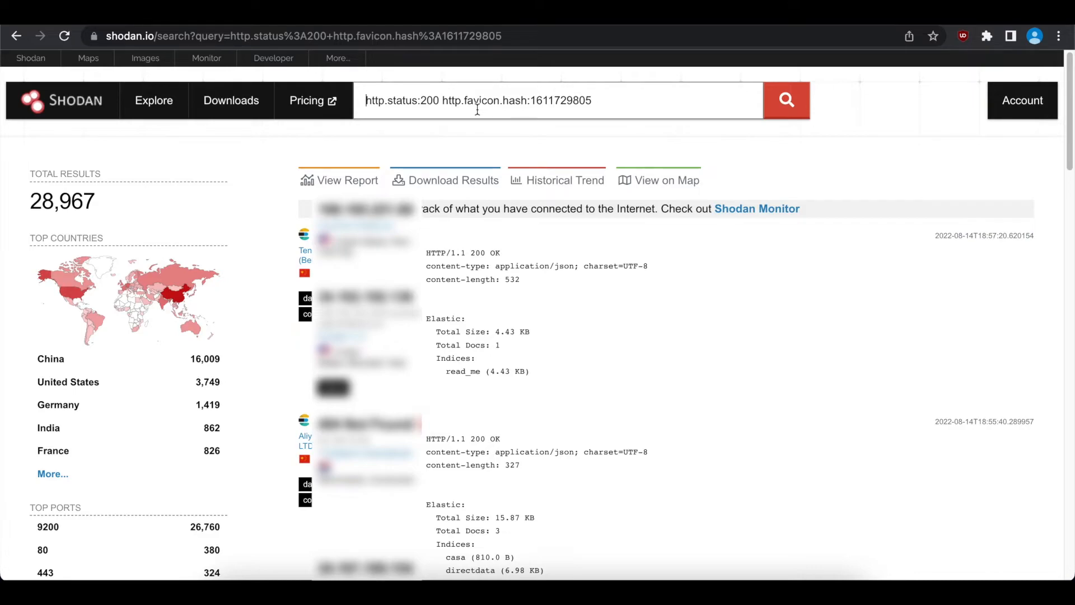
scroll("down", 3)
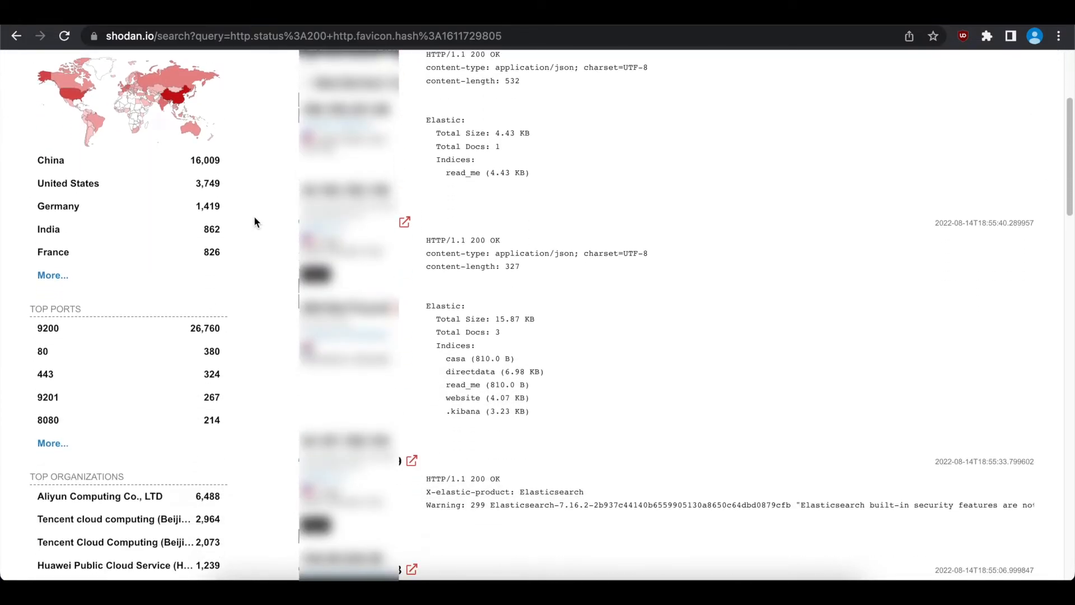
scroll("down", 3)
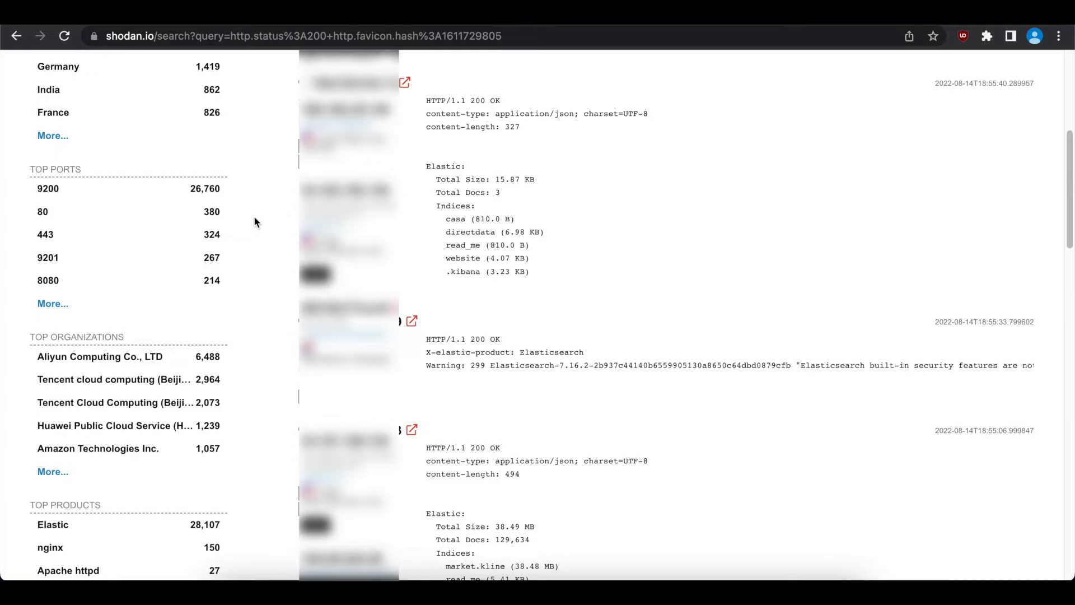
scroll("down", 3)
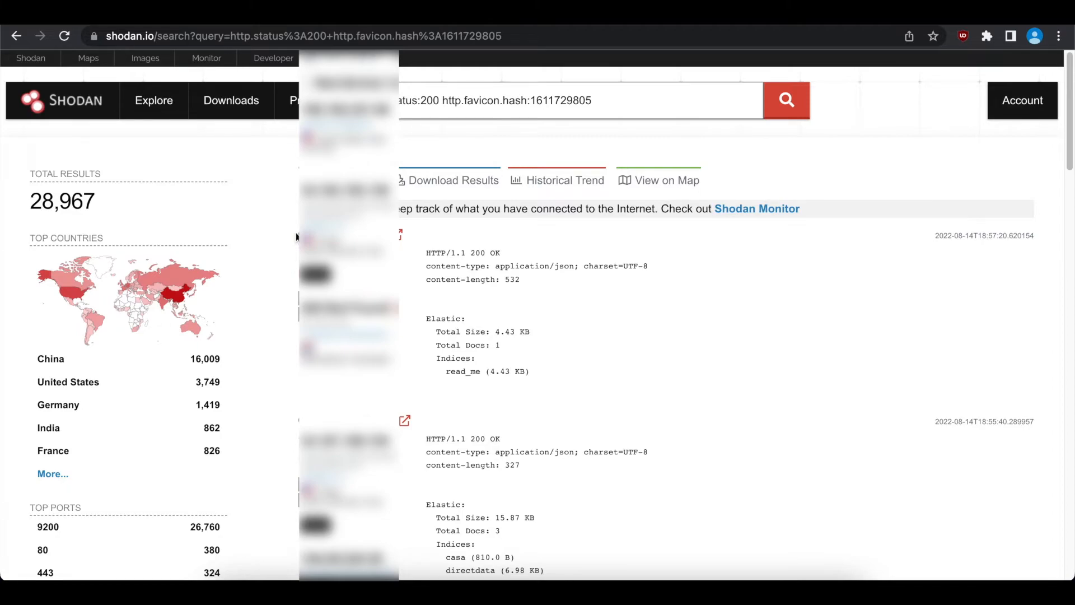
scroll("down", 3)
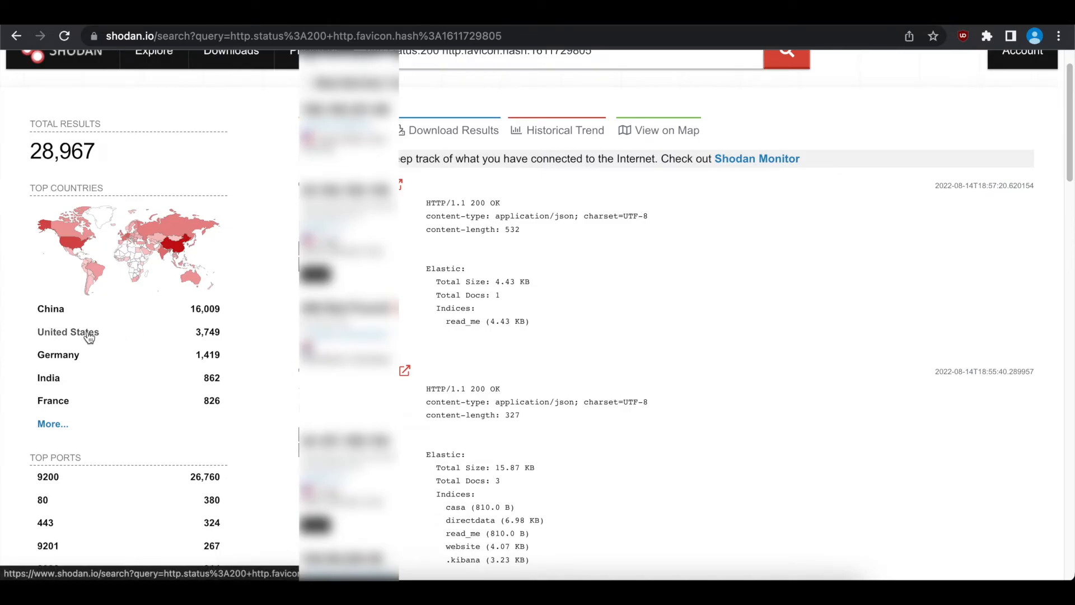
Add the country:"US" filter and scroll the 3,749 United States results
left_click(68, 333)
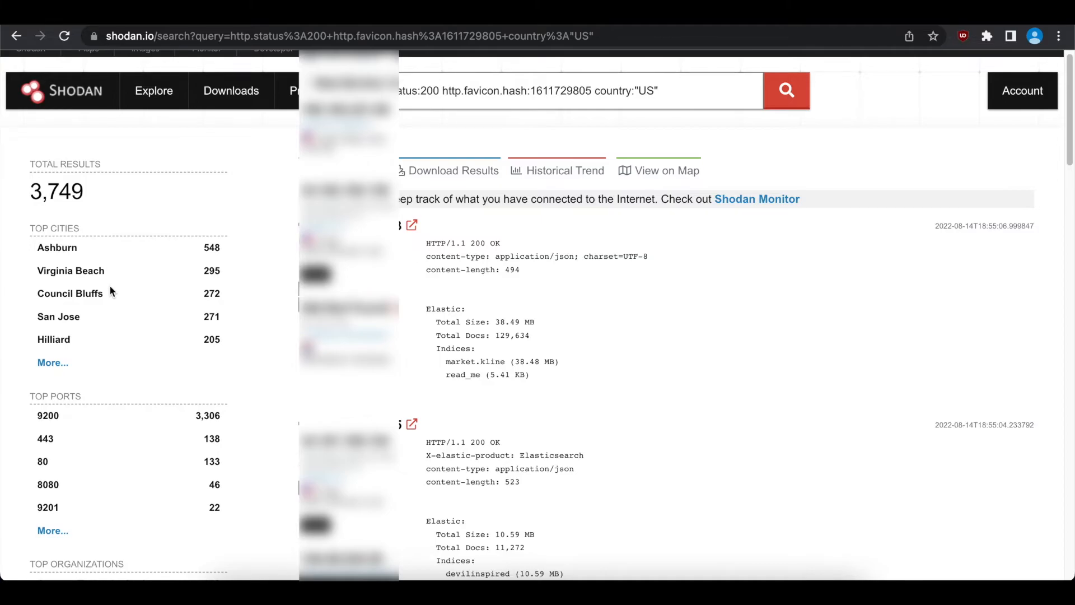
scroll("down", 3)
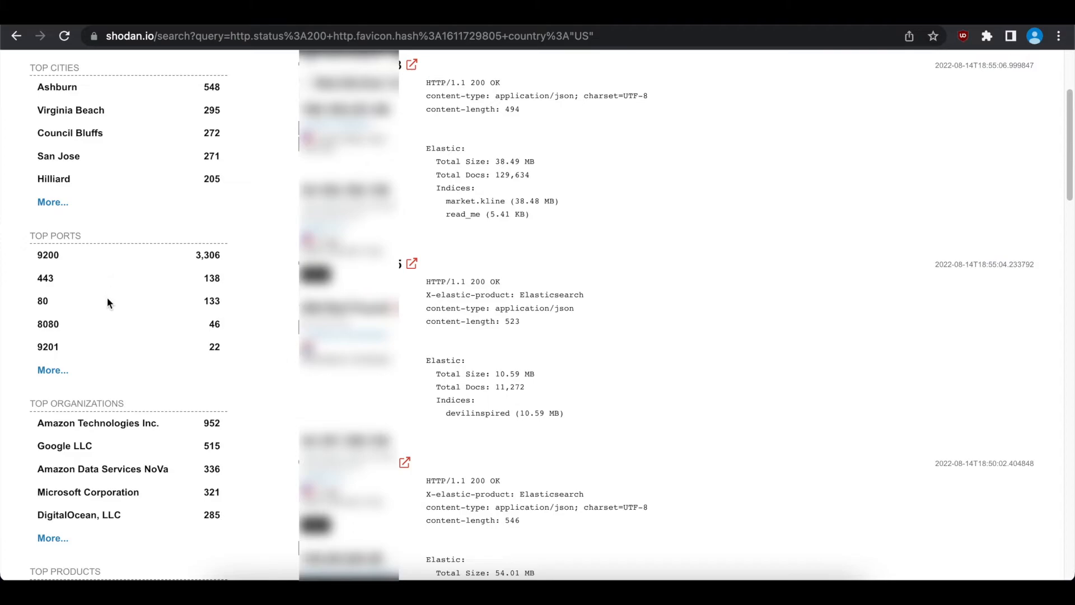
Add the Amazon Technologies Inc. org filter, check it in the query, and scroll the 952 results
left_click(98, 422)
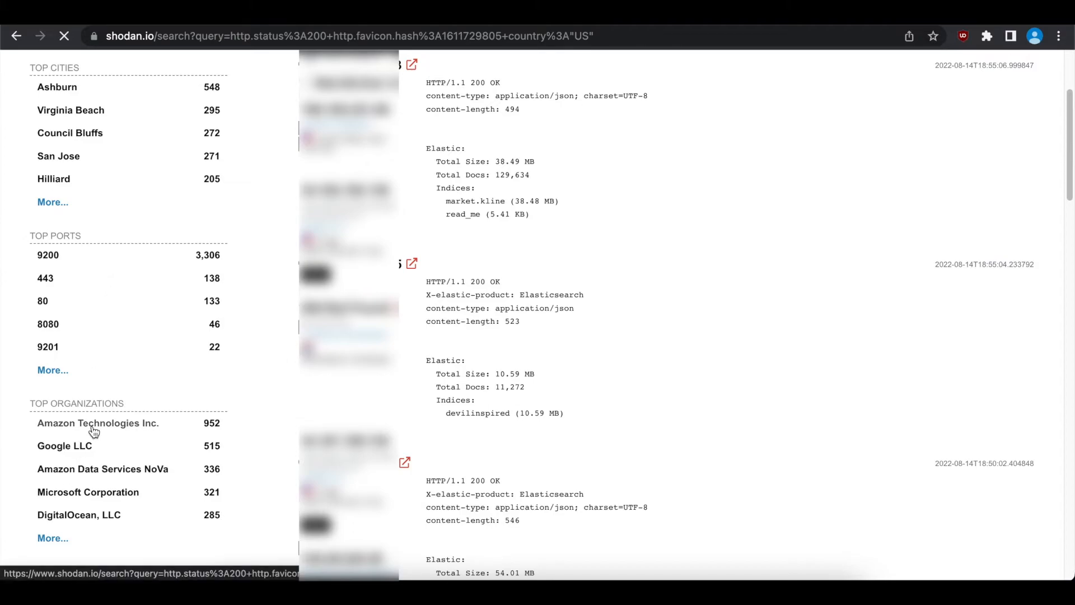
left_click(98, 423)
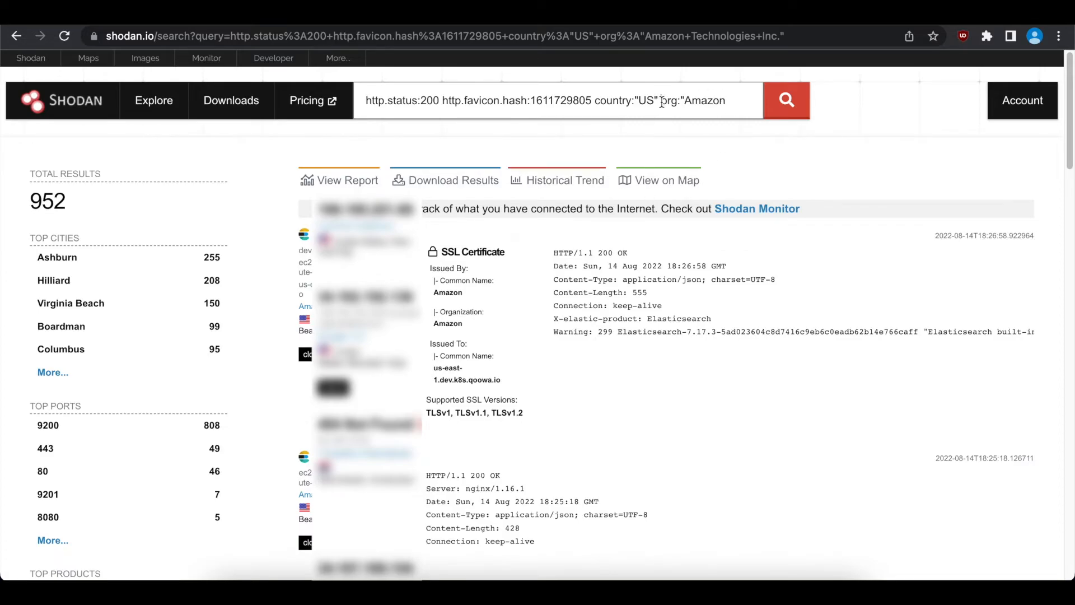
double_click(645, 100)
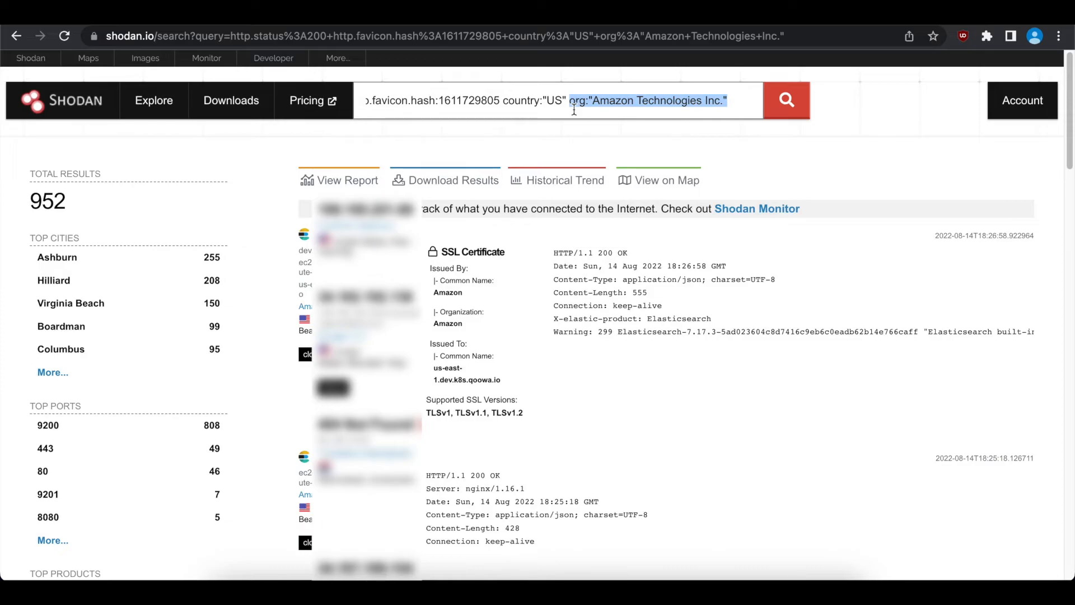
mouse_move(668, 225)
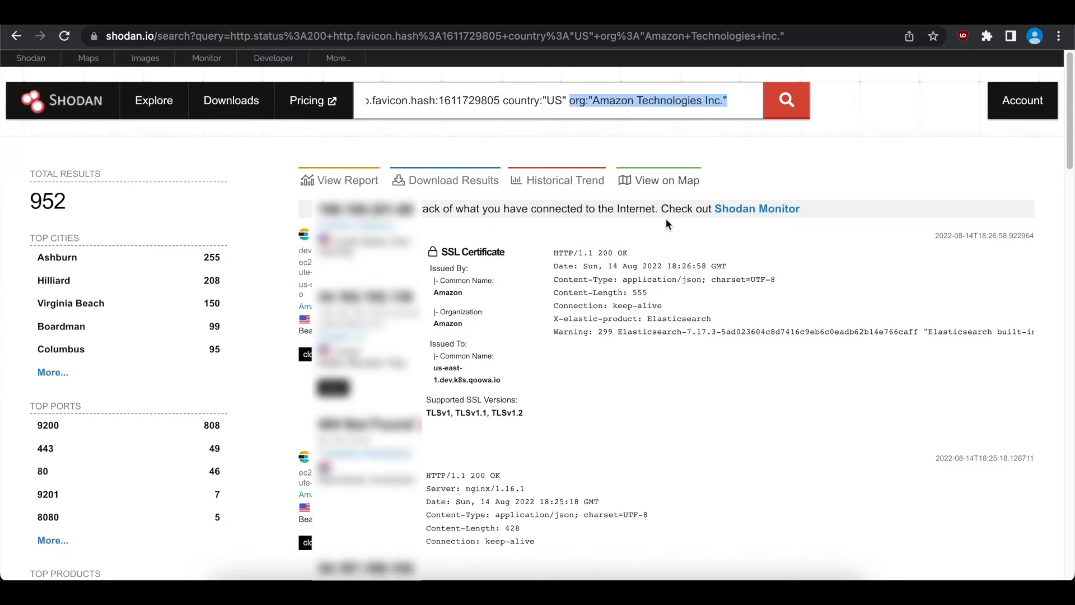
scroll("down", 3)
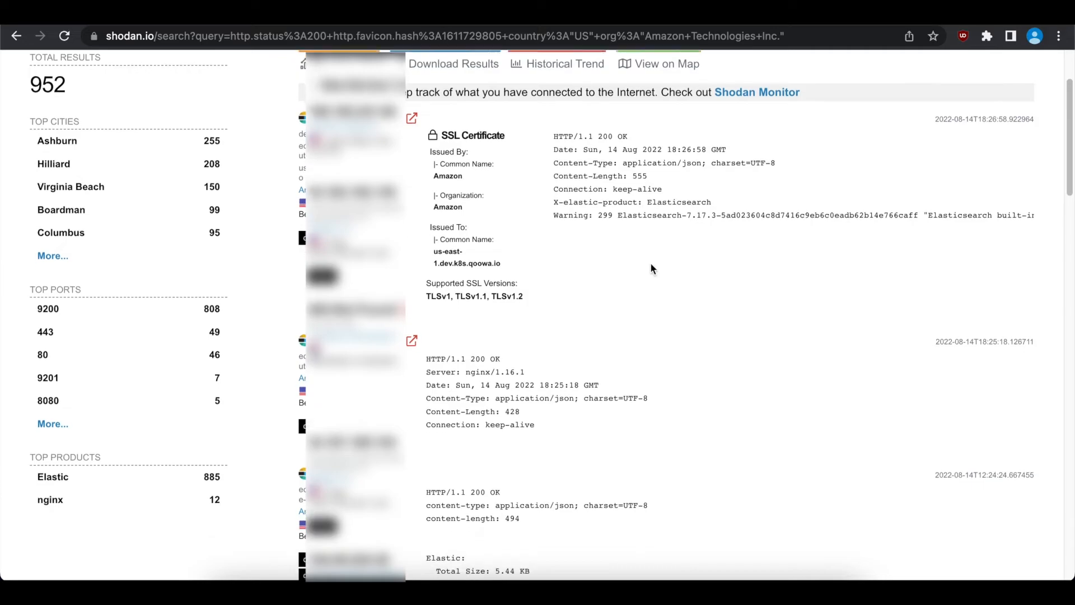
scroll("down", 3)
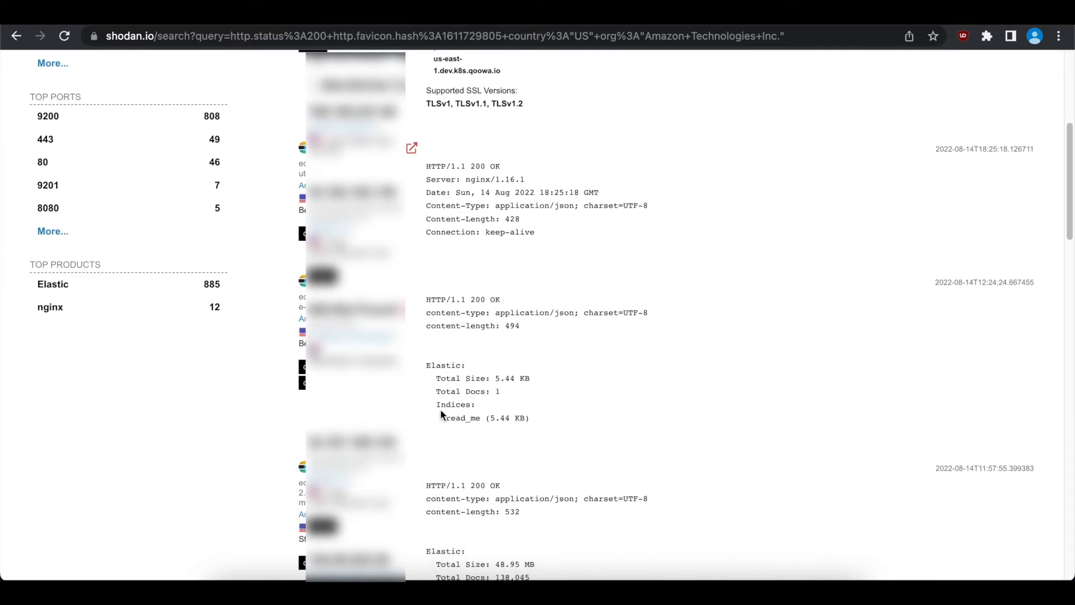
Run the query with the added 'Indices' keyword and scroll the 805 results listing indices
double_click(454, 404)
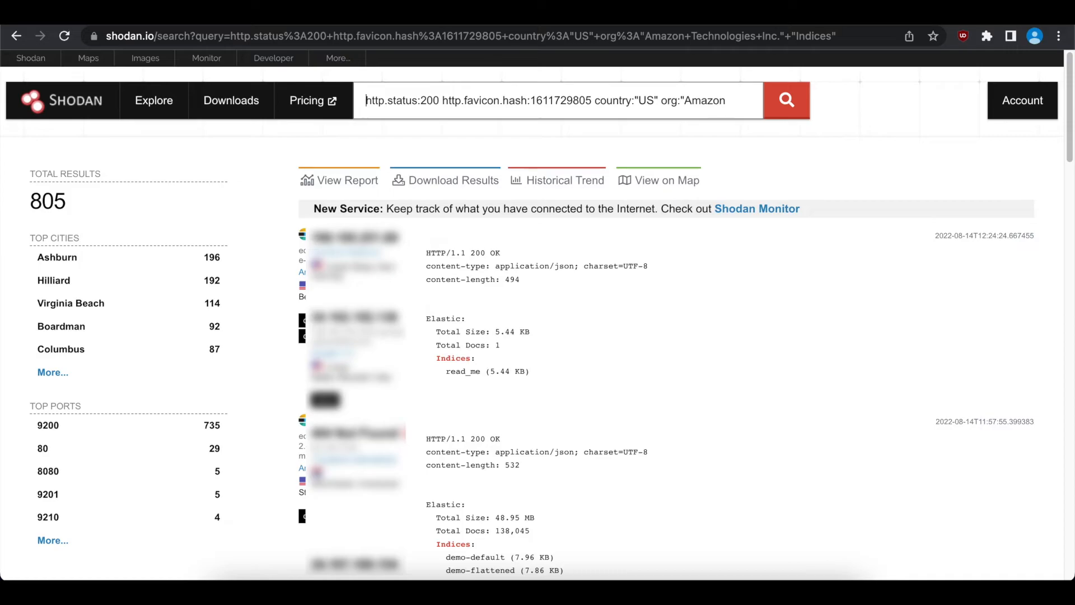
scroll("down", 3)
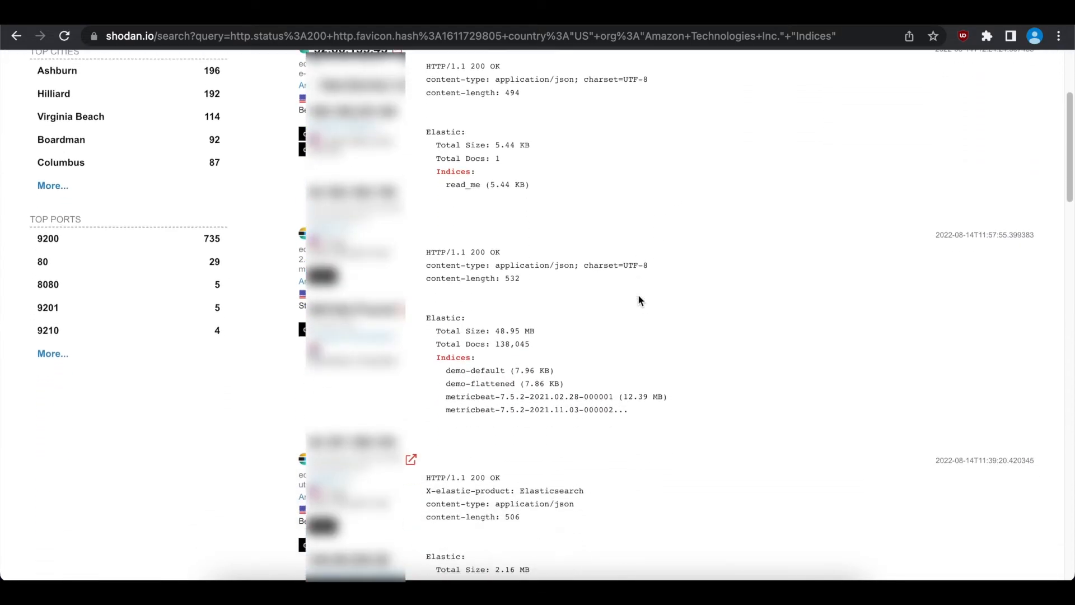
scroll("down", 3)
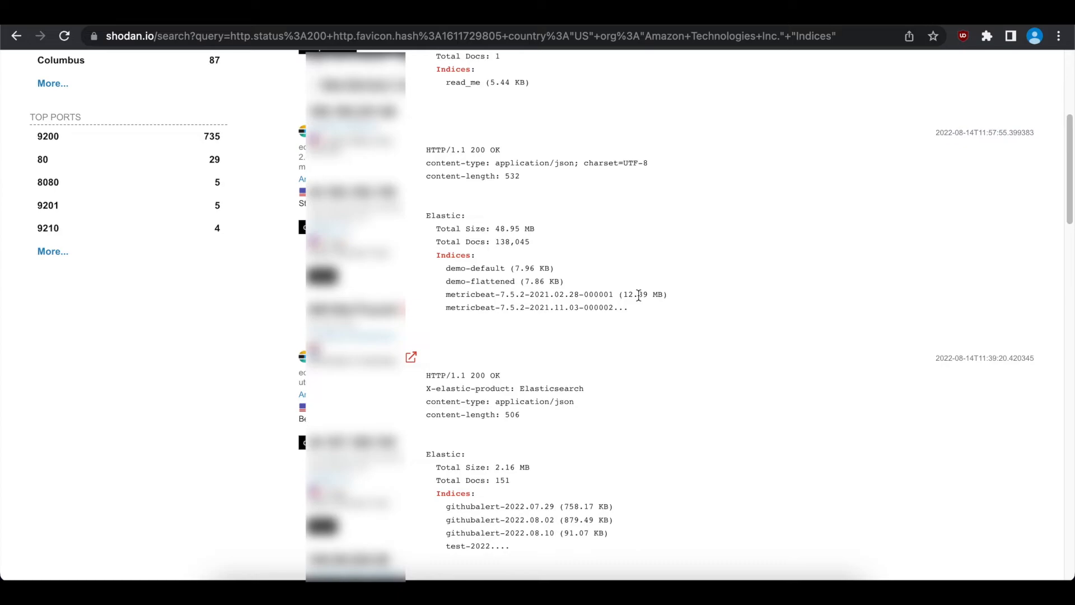
scroll("down", 3)
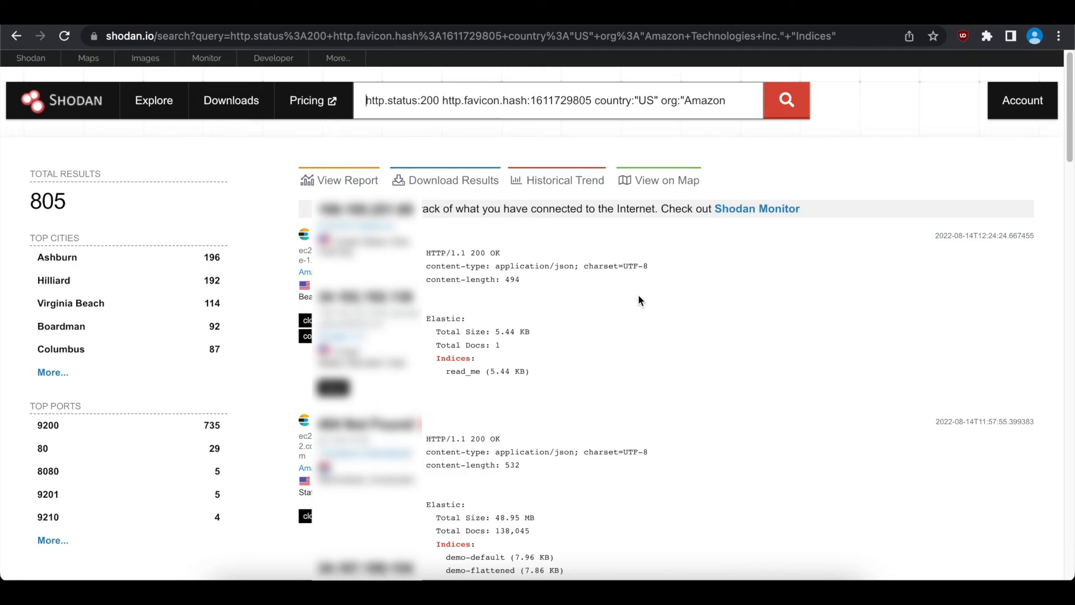
mouse_move(585, 216)
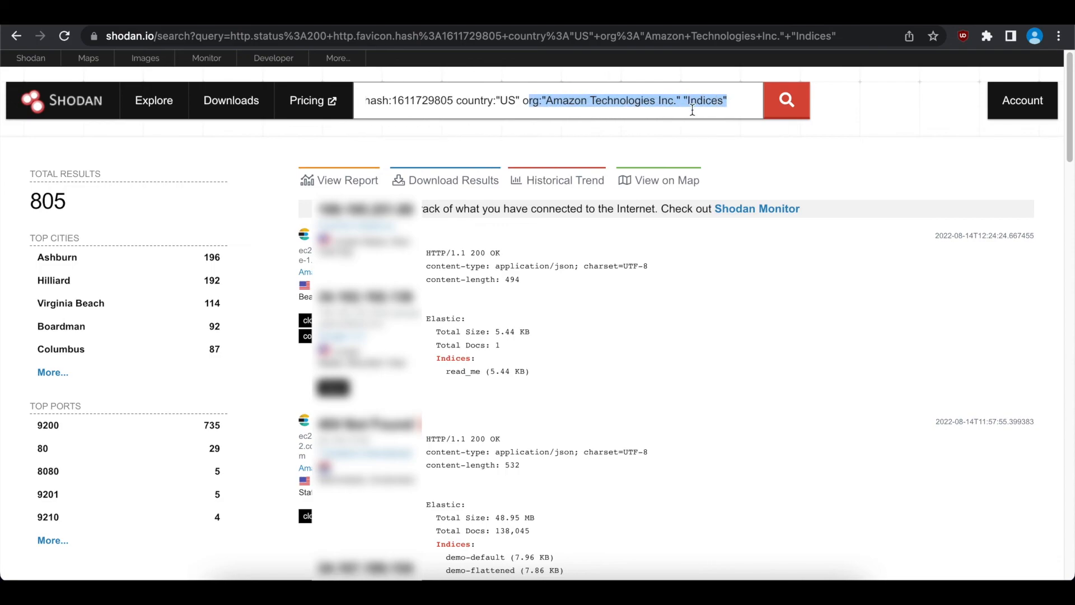
left_click(685, 100)
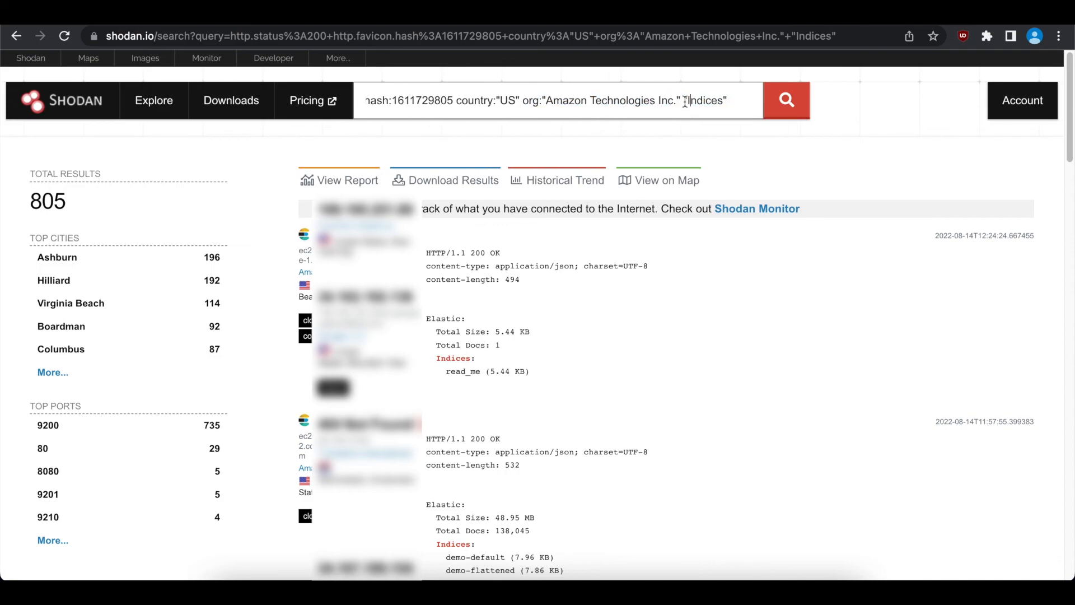